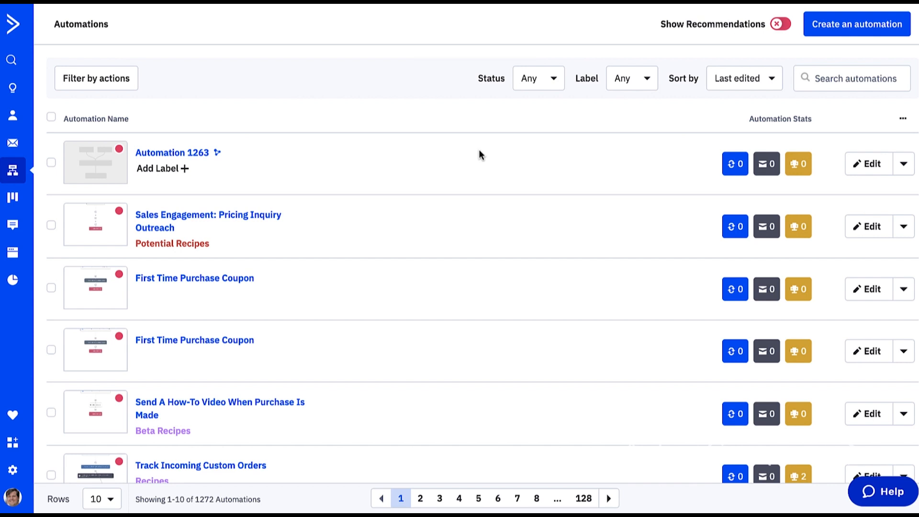
{"action": "mouse_move", "coordinate": [856, 24]}
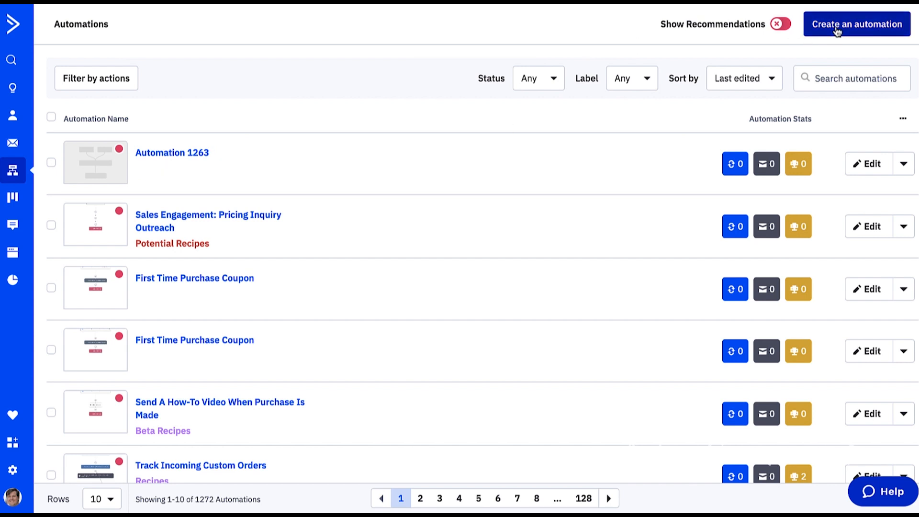
Start a new automation and browse down the recipe list in the Create an Automation picker.
{"action": "left_click", "coordinate": [856, 24]}
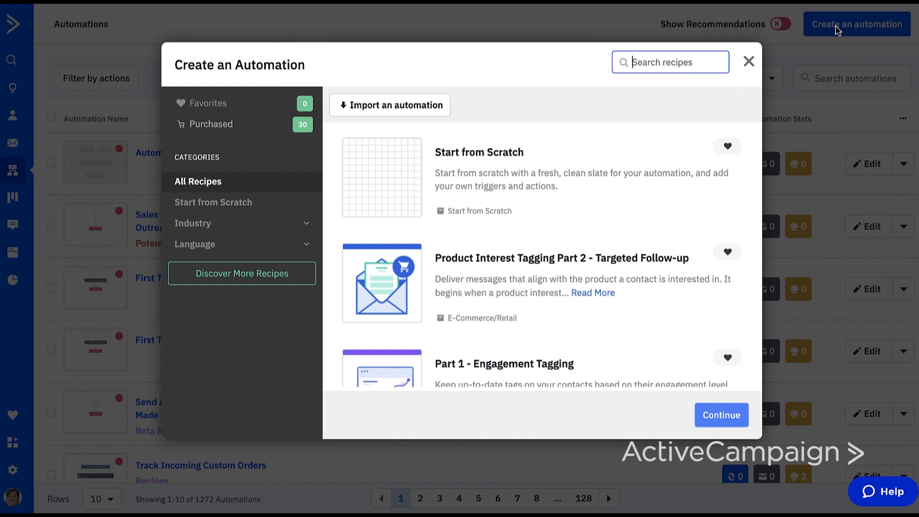
{"action": "scroll", "scroll_direction": "down", "scroll_amount": 3}
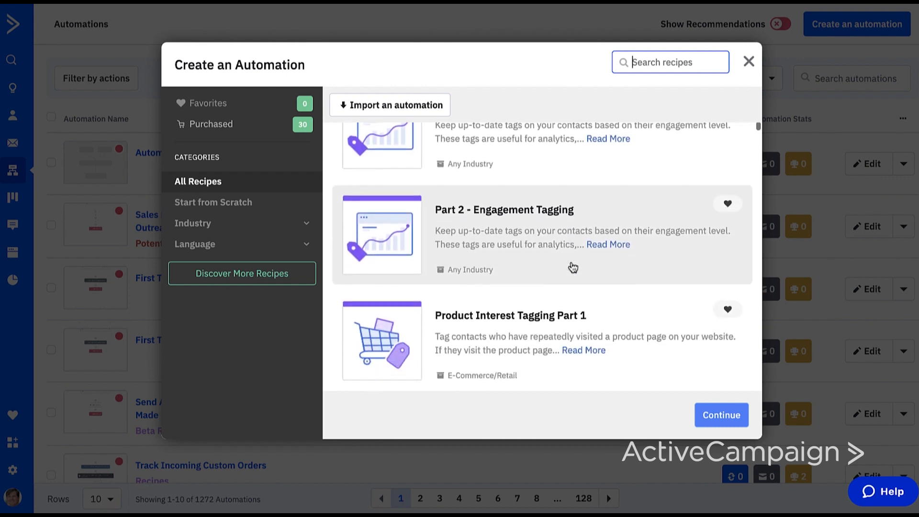
{"action": "scroll", "scroll_direction": "down", "scroll_amount": 3}
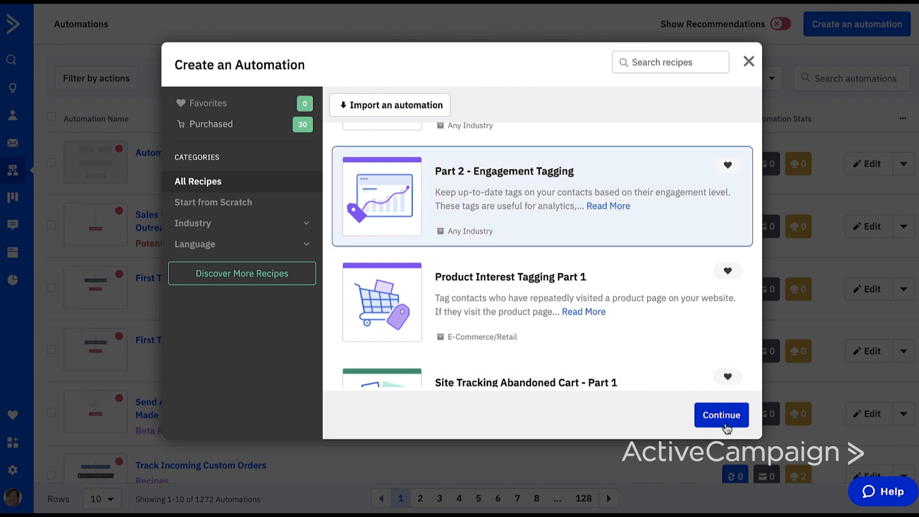
{"action": "mouse_move", "coordinate": [415, 375]}
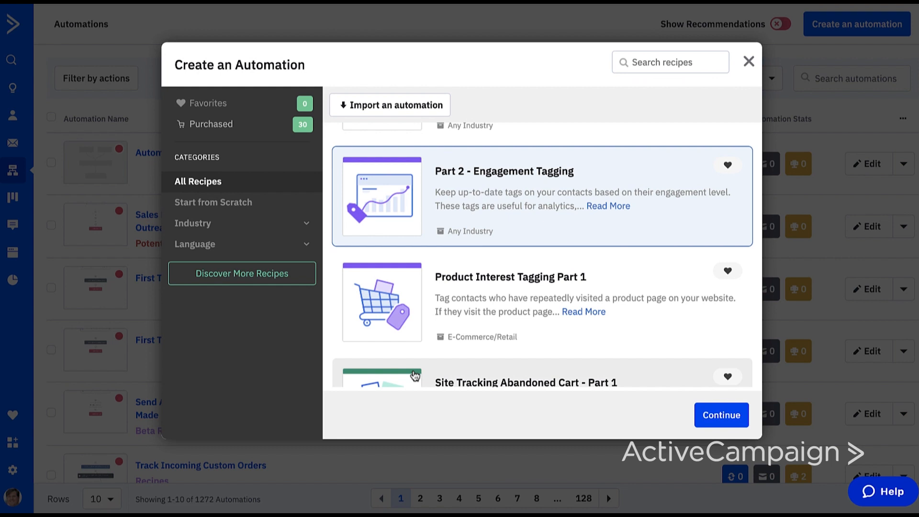
{"action": "mouse_move", "coordinate": [256, 282]}
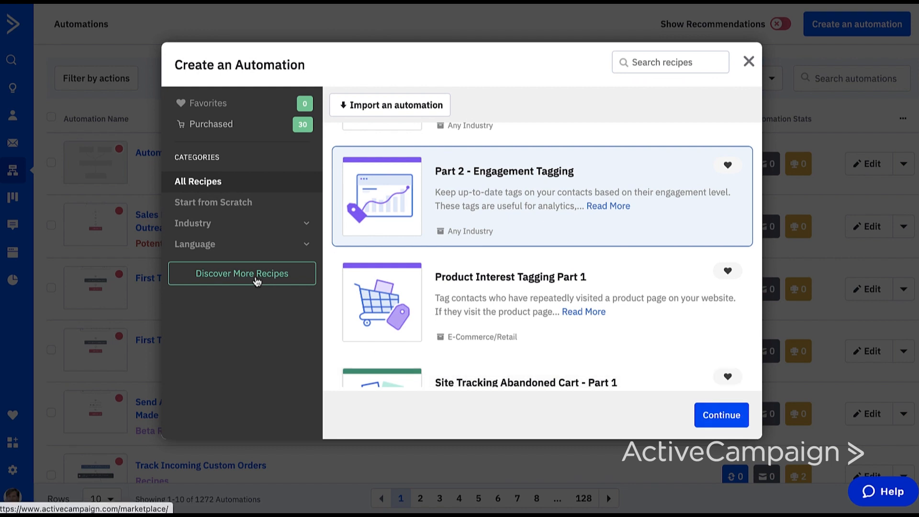
Go to Discover More Recipes in the Marketplace and expand the feature filter list.
{"action": "left_click", "coordinate": [241, 273]}
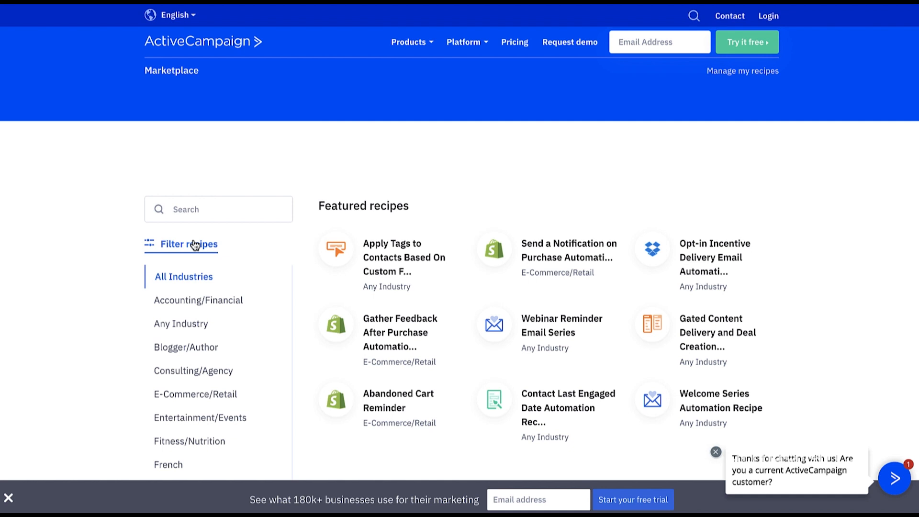
{"action": "left_click", "coordinate": [189, 244]}
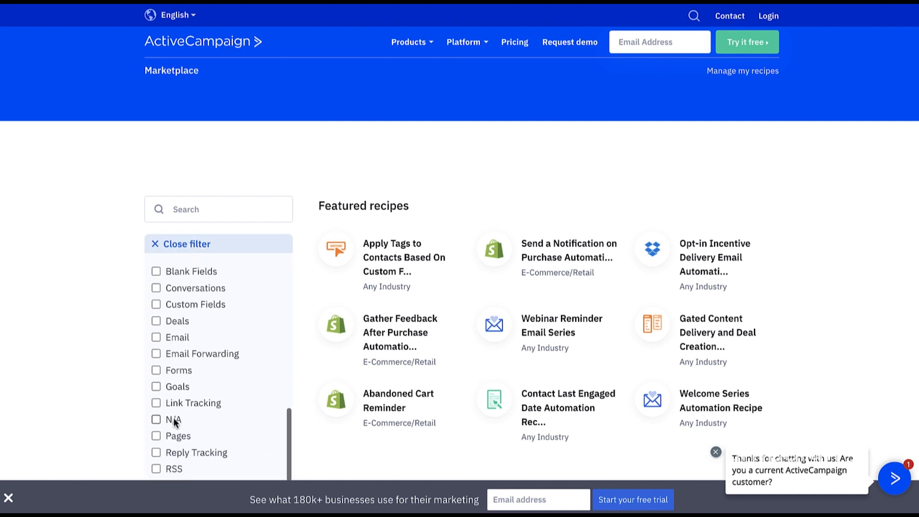
{"action": "mouse_move", "coordinate": [178, 328]}
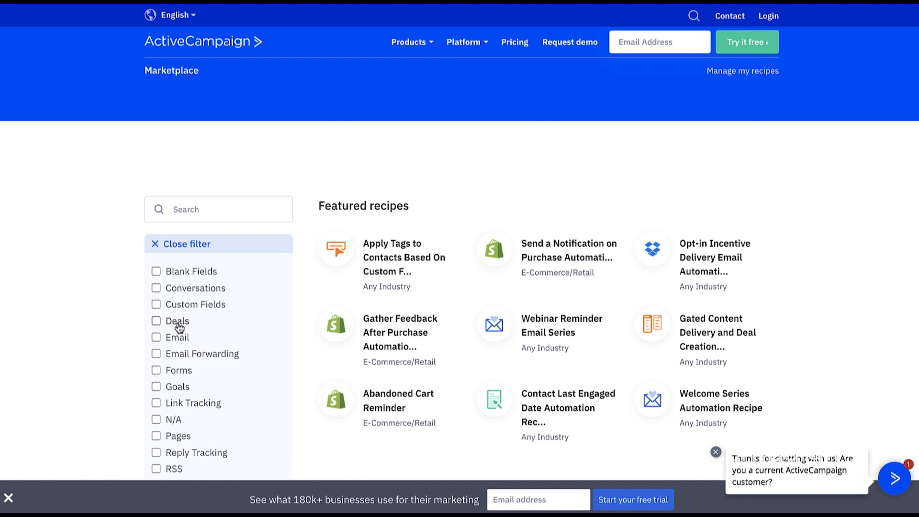
{"action": "mouse_move", "coordinate": [199, 221]}
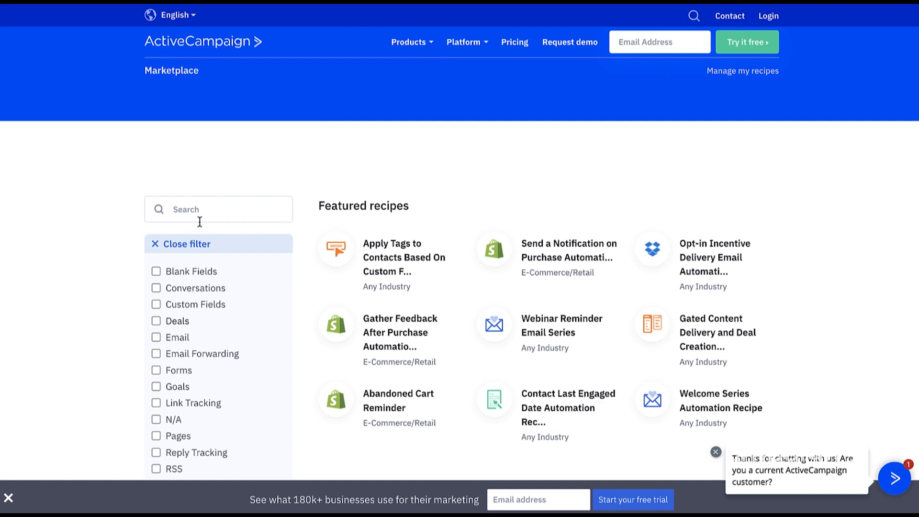
Search 'first purchase', choose Send Email Coupon After First Purchase and view its imported copy.
{"action": "type", "text": "first purchase"}
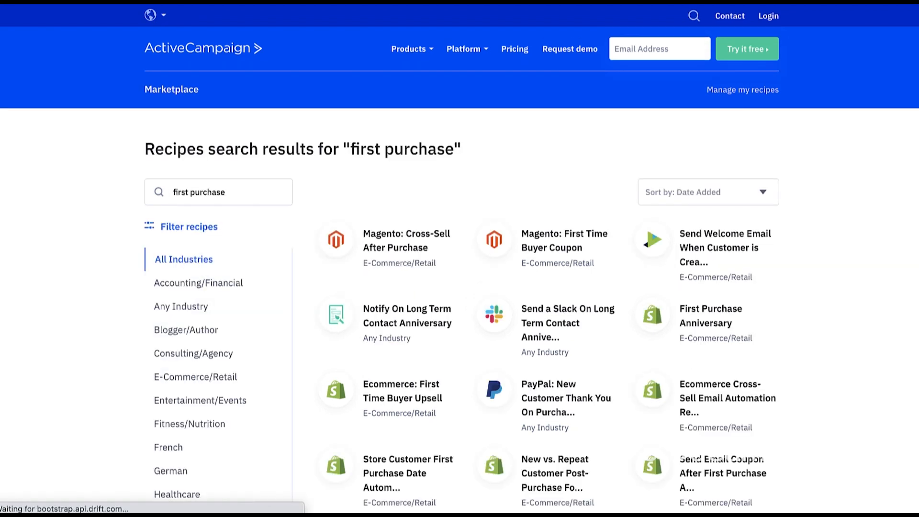
{"action": "scroll", "scroll_direction": "down", "scroll_amount": 3}
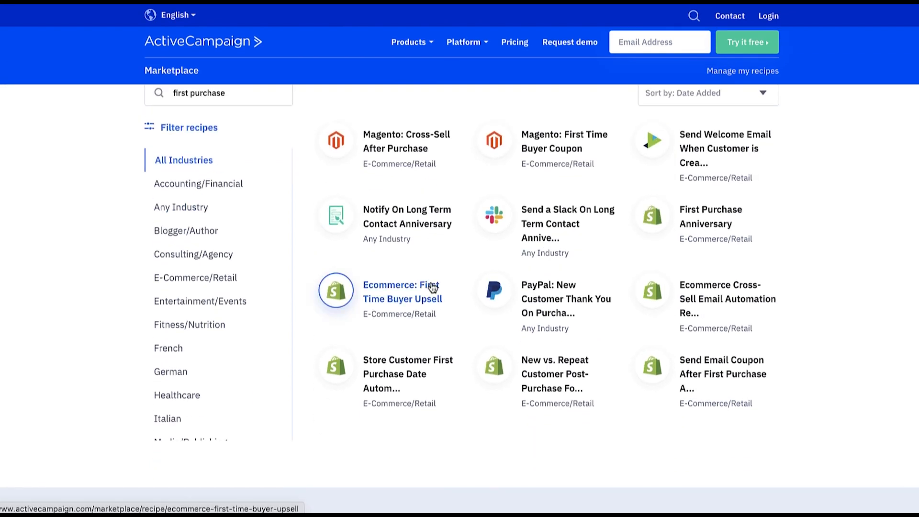
{"action": "mouse_move", "coordinate": [713, 381]}
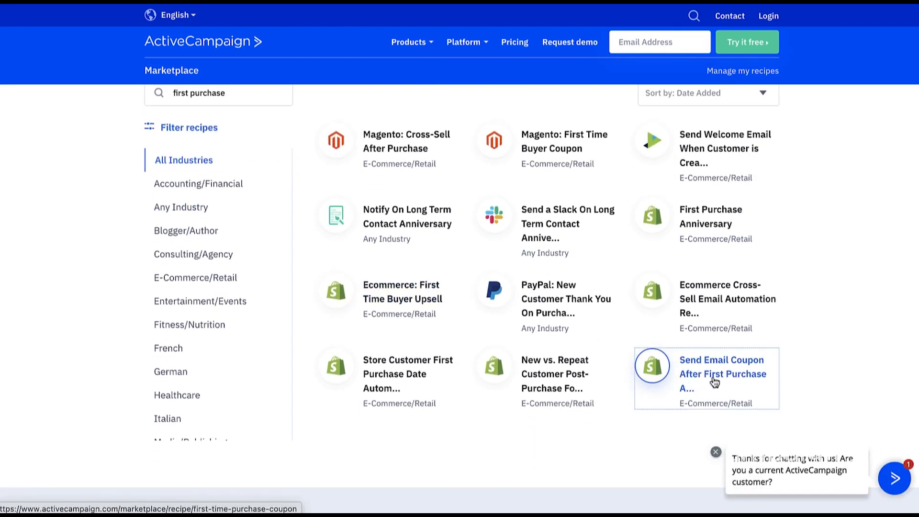
{"action": "left_click", "coordinate": [722, 366]}
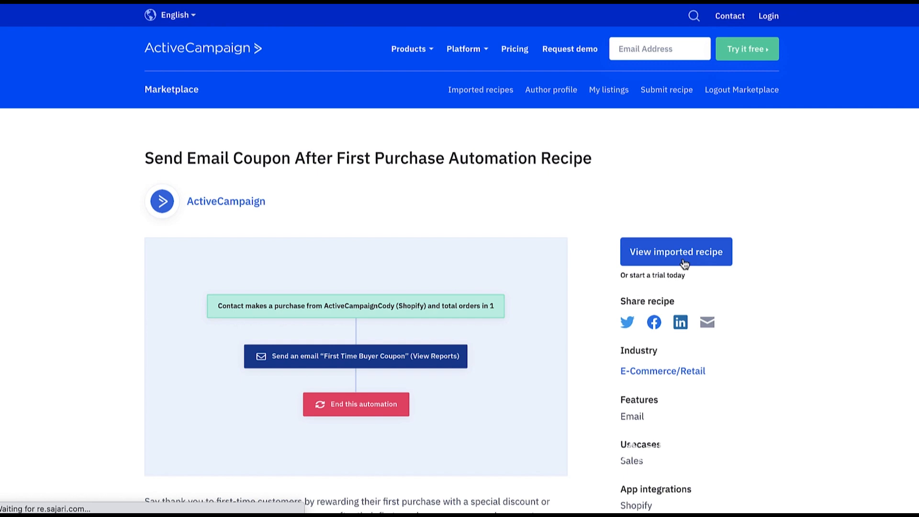
{"action": "left_click", "coordinate": [675, 252]}
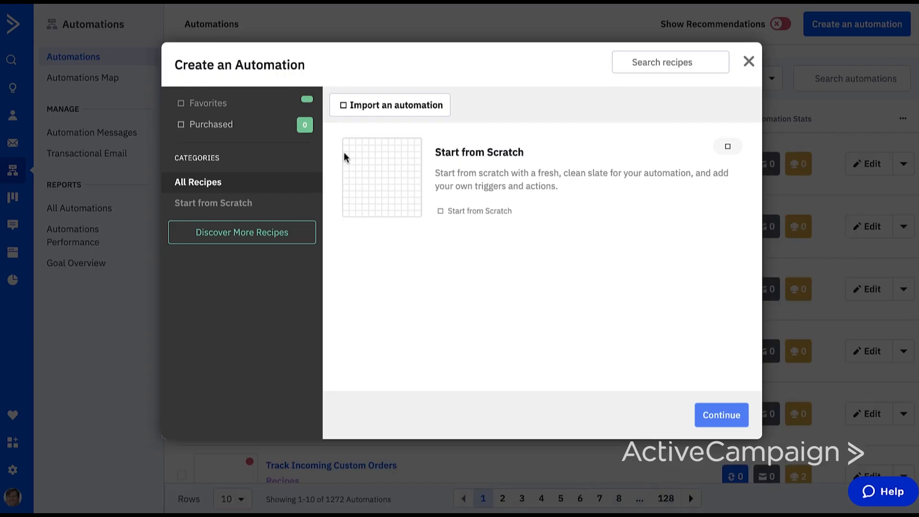
Filter to Purchased recipes and continue with Send Email Coupon After First Purchase.
{"action": "left_click", "coordinate": [209, 125]}
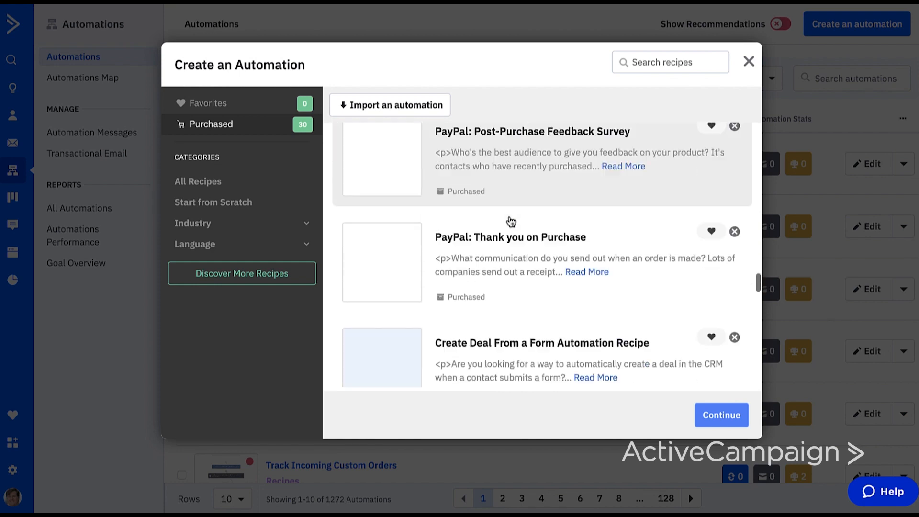
{"action": "scroll", "scroll_direction": "down", "scroll_amount": 3}
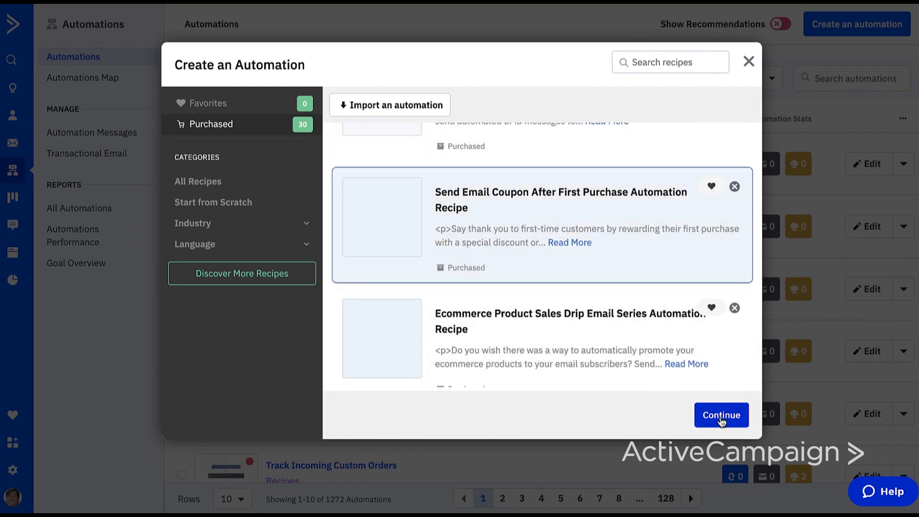
{"action": "left_click", "coordinate": [721, 414]}
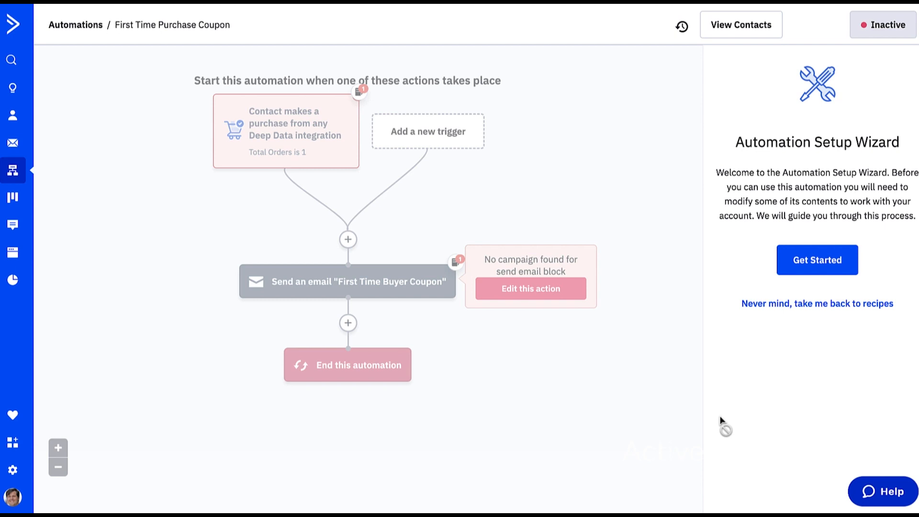
{"action": "mouse_move", "coordinate": [625, 430]}
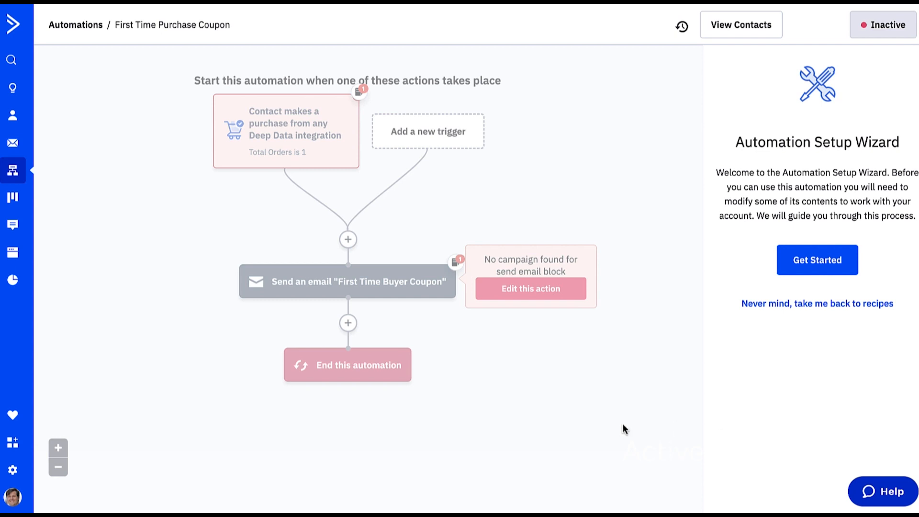
{"action": "mouse_move", "coordinate": [729, 278]}
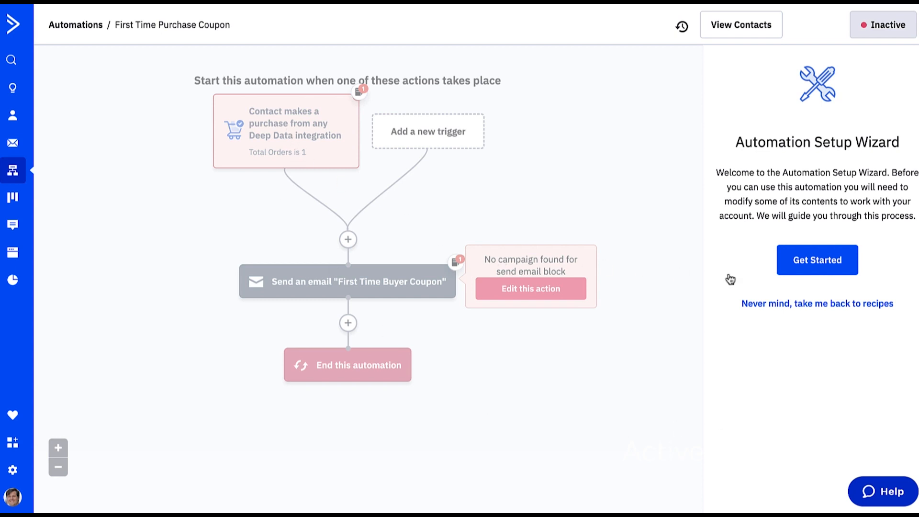
In the setup wizard, set the purchase trigger to ActiveCampaign (Square) with Total Orders Is 1 and finish.
{"action": "left_click", "coordinate": [817, 259]}
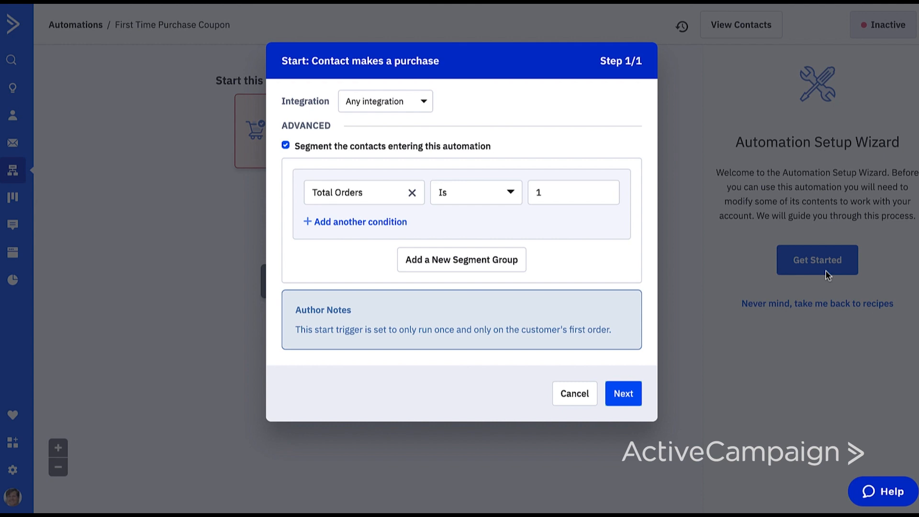
{"action": "mouse_move", "coordinate": [426, 314]}
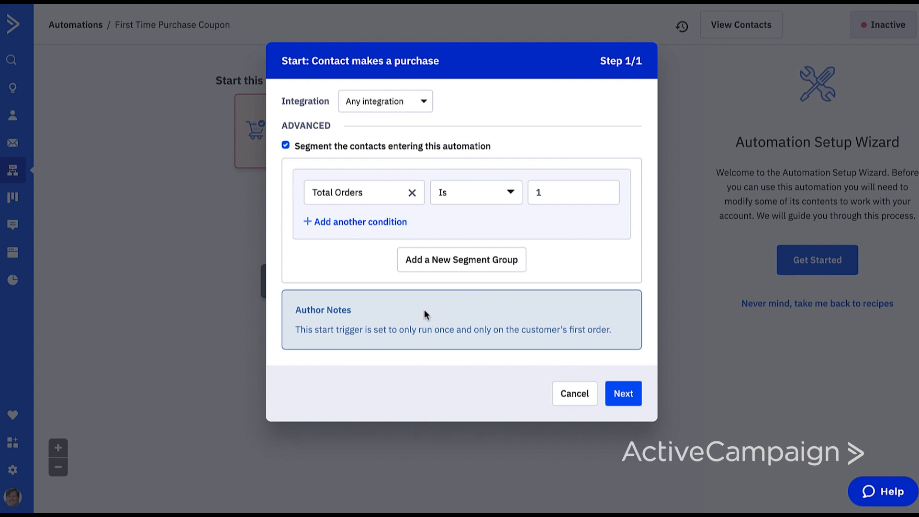
{"action": "mouse_move", "coordinate": [459, 310]}
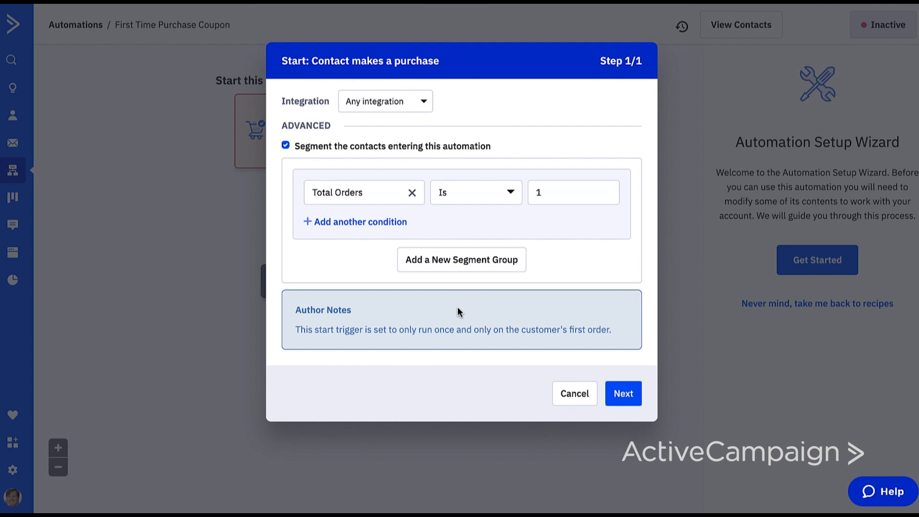
{"action": "left_click", "coordinate": [384, 100]}
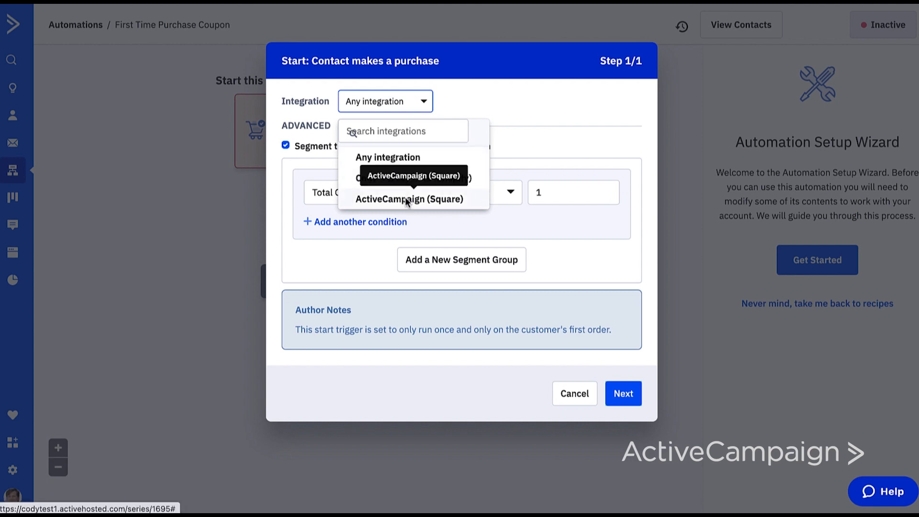
{"action": "left_click", "coordinate": [411, 199]}
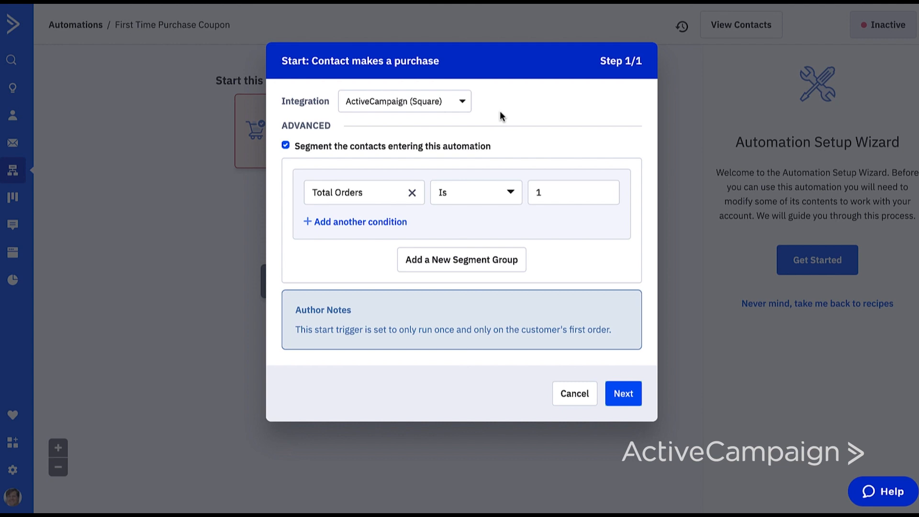
{"action": "mouse_move", "coordinate": [394, 179]}
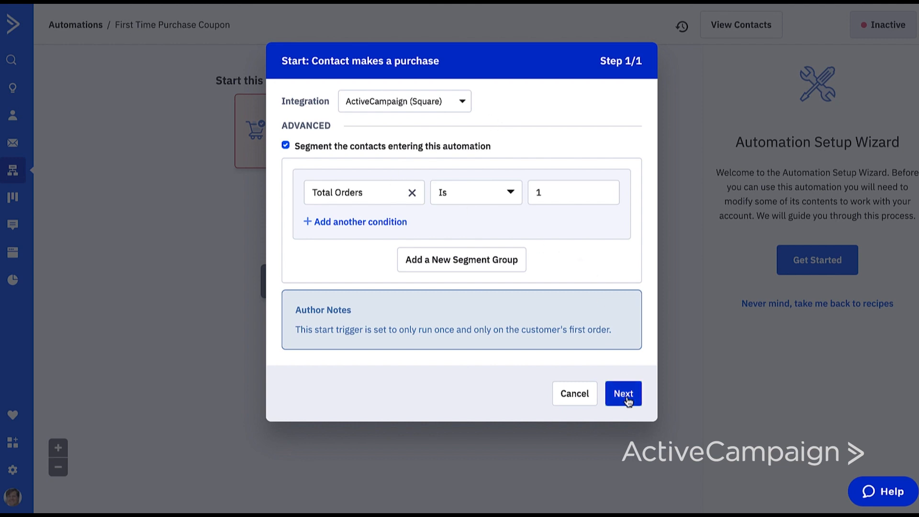
{"action": "left_click", "coordinate": [622, 393]}
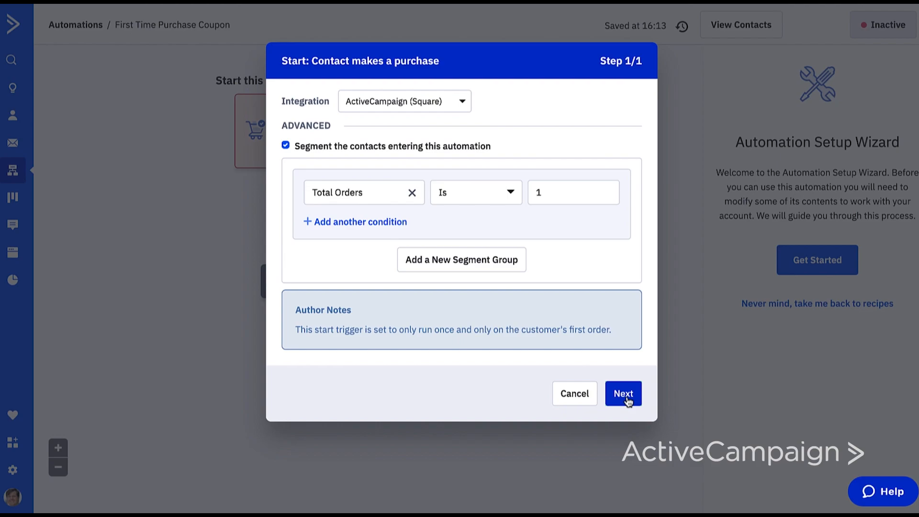
{"action": "left_click", "coordinate": [622, 394]}
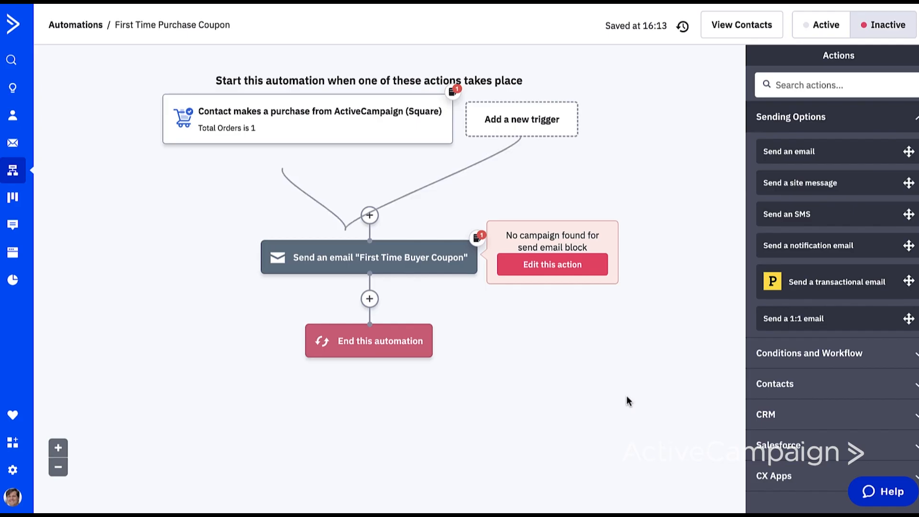
Build the First Time Buyer Coupon email from the Bike Shop designed template.
{"action": "left_click", "coordinate": [551, 264]}
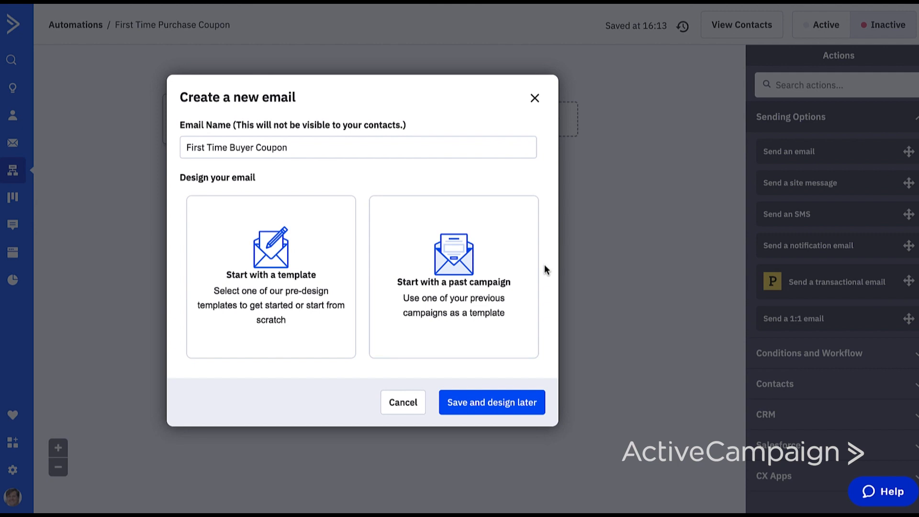
{"action": "left_click", "coordinate": [270, 276]}
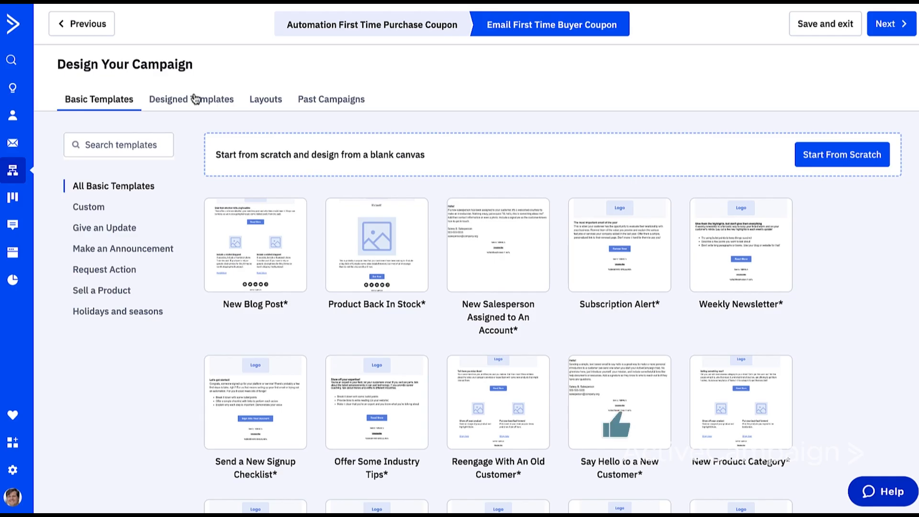
{"action": "left_click", "coordinate": [191, 99]}
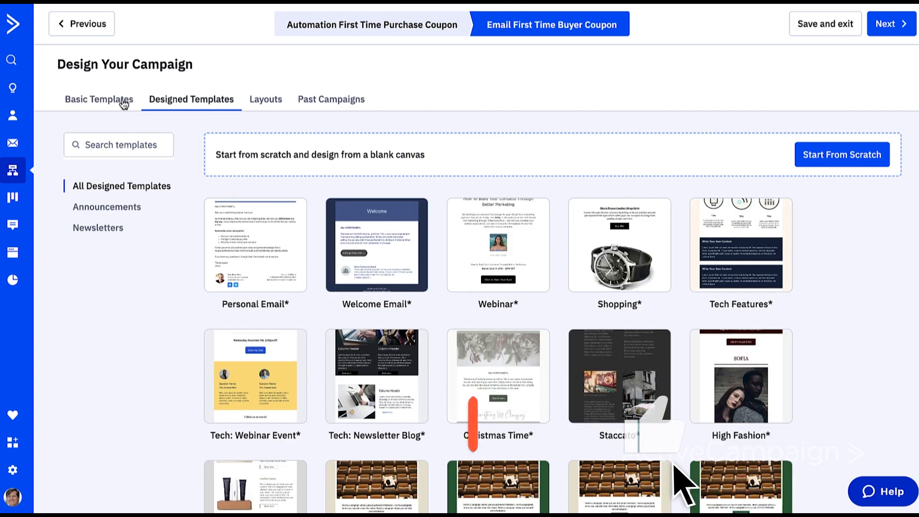
{"action": "scroll", "scroll_direction": "down", "scroll_amount": 3}
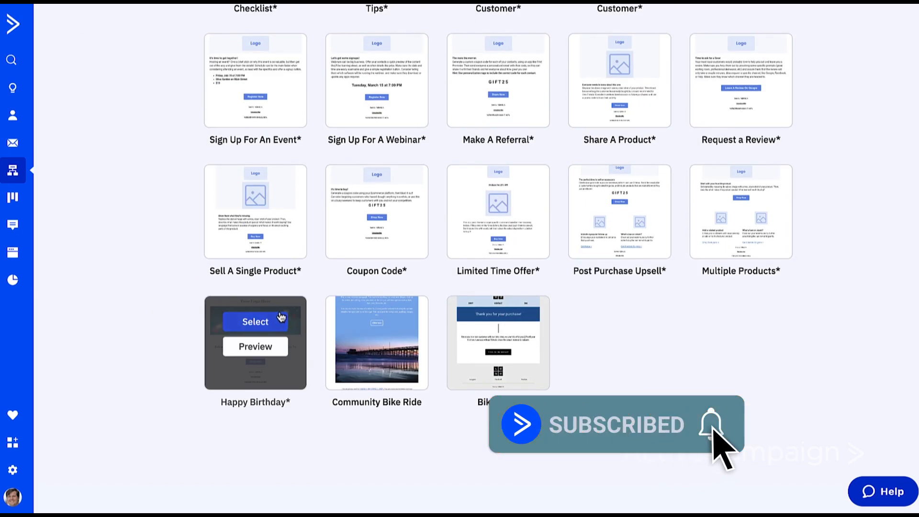
{"action": "left_click", "coordinate": [254, 322]}
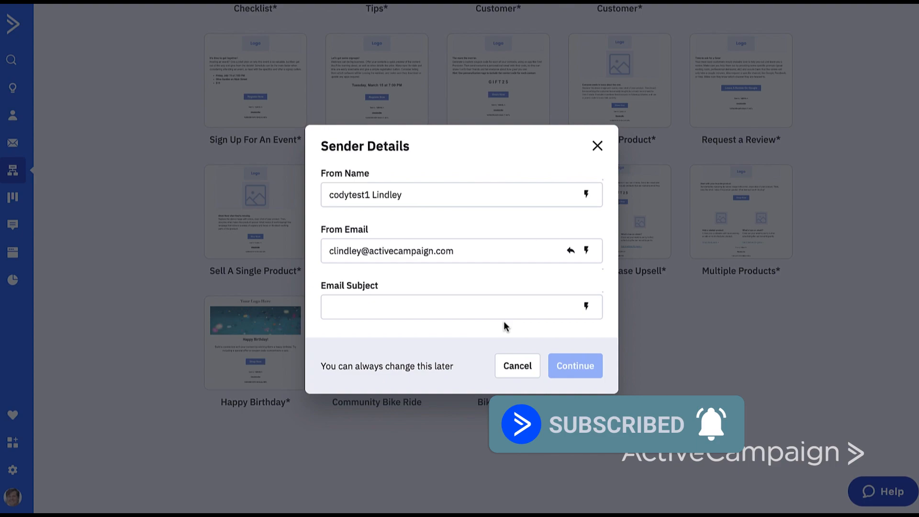
Give the coupon email the subject 'Thank You', then save it and return to the automation.
{"action": "left_click", "coordinate": [575, 366]}
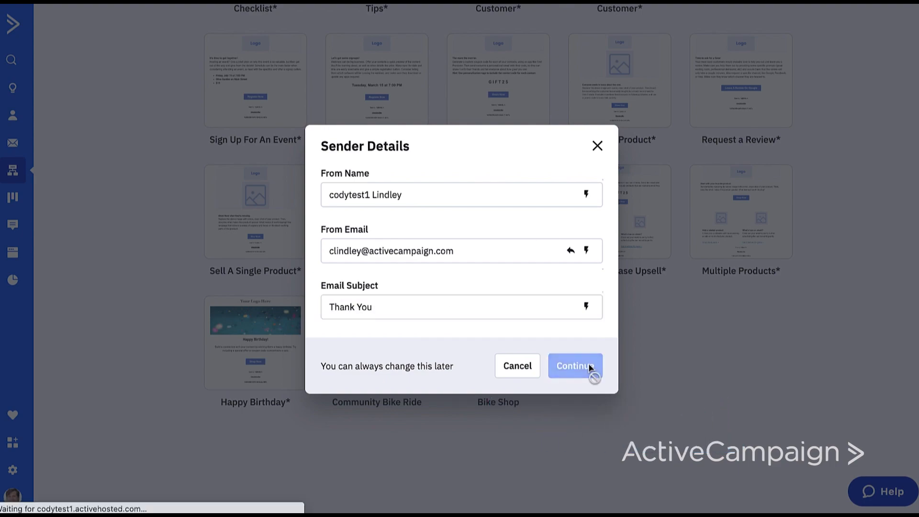
{"action": "left_click", "coordinate": [574, 366]}
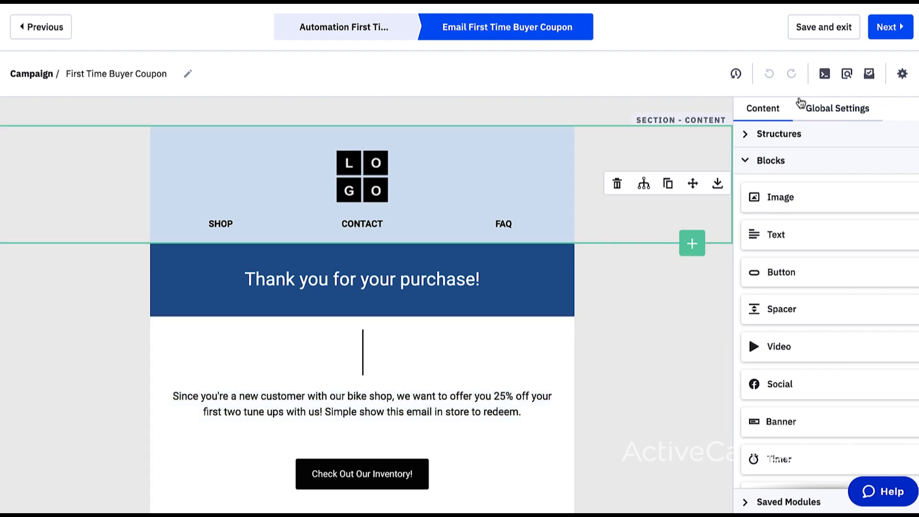
{"action": "left_click", "coordinate": [823, 27]}
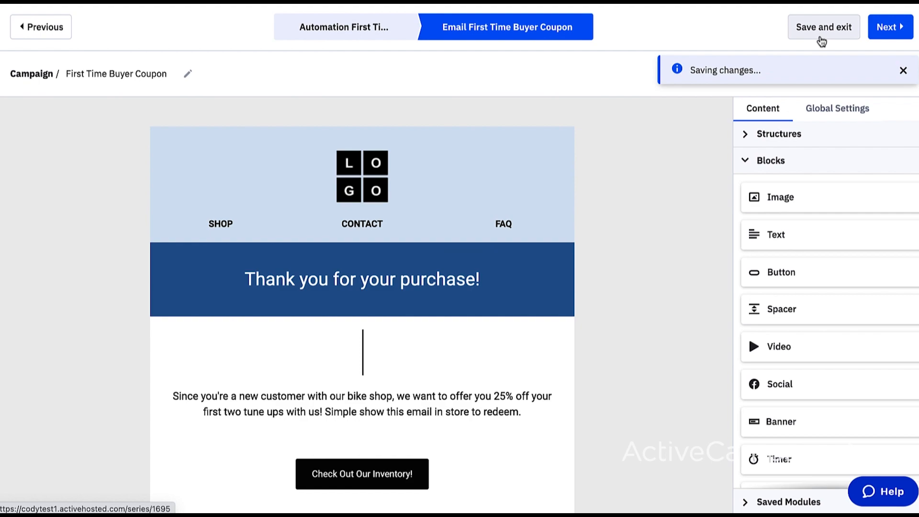
{"action": "left_click", "coordinate": [823, 27]}
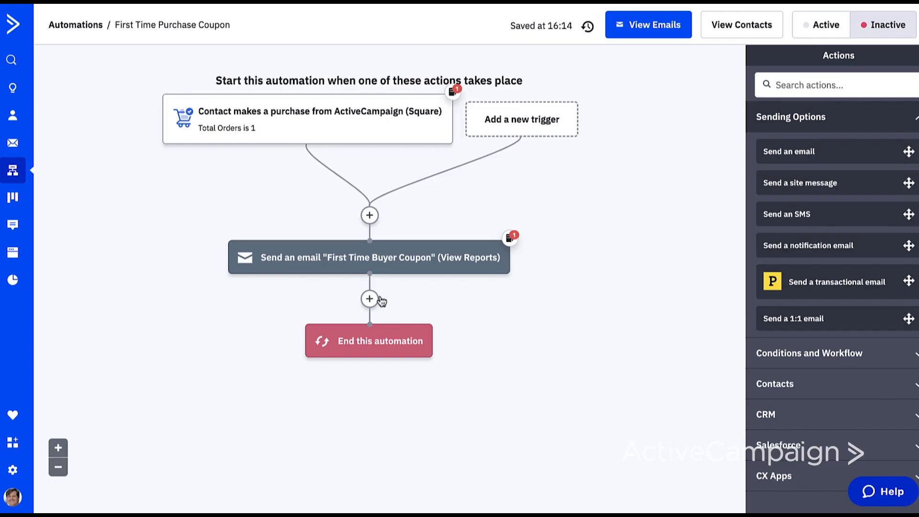
Insert a Wait for 7 day(s) step after the coupon email.
{"action": "left_click", "coordinate": [370, 299]}
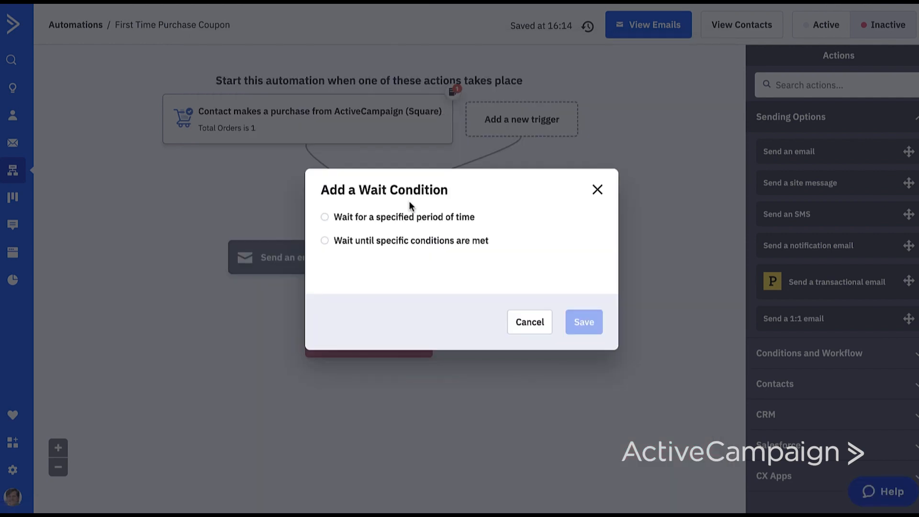
{"action": "left_click", "coordinate": [324, 216]}
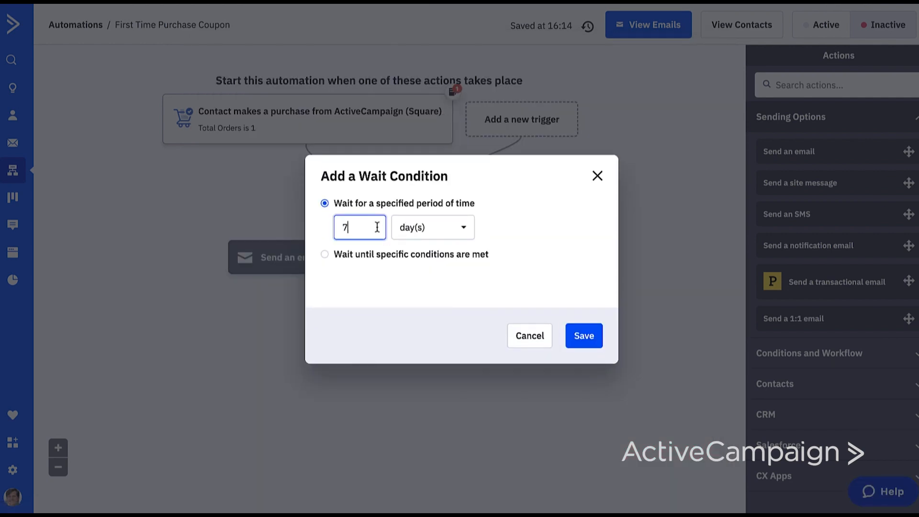
{"action": "left_click", "coordinate": [583, 335]}
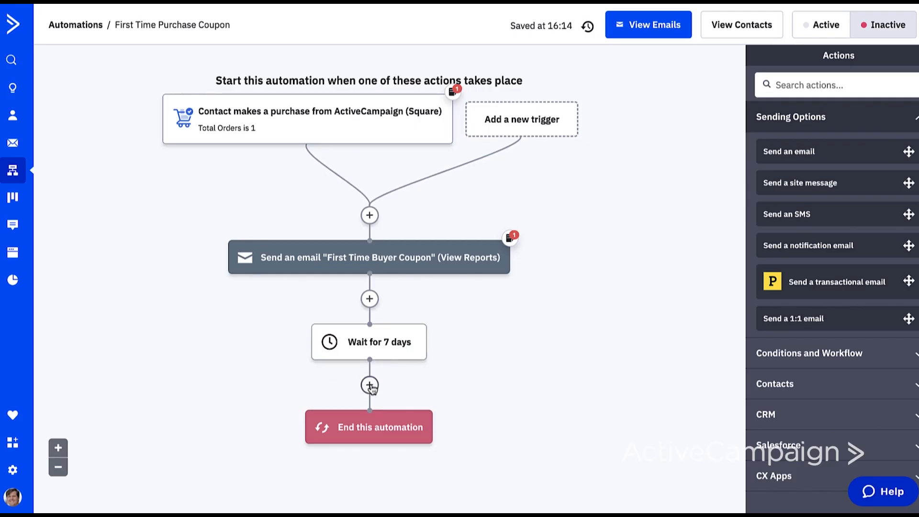
{"action": "left_click", "coordinate": [369, 385]}
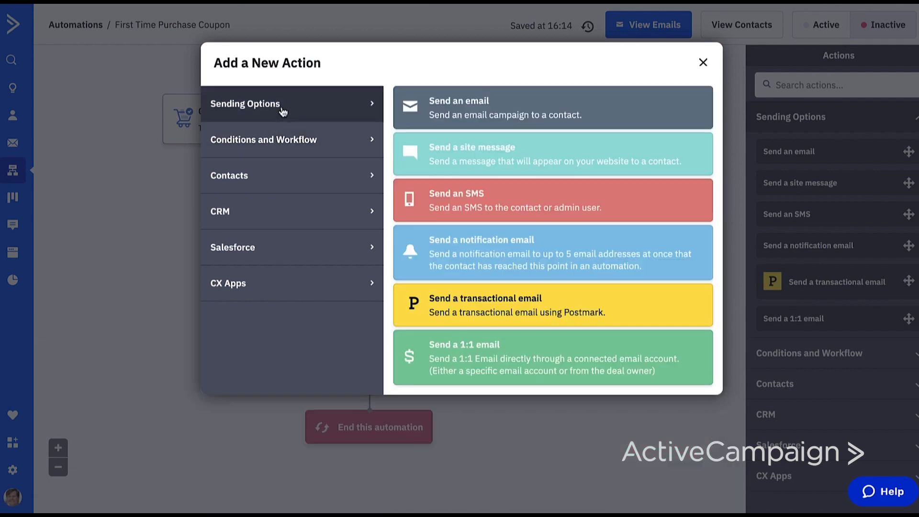
Add an Invite email after the wait using the Community Bike Ride designer template.
{"action": "left_click", "coordinate": [551, 107]}
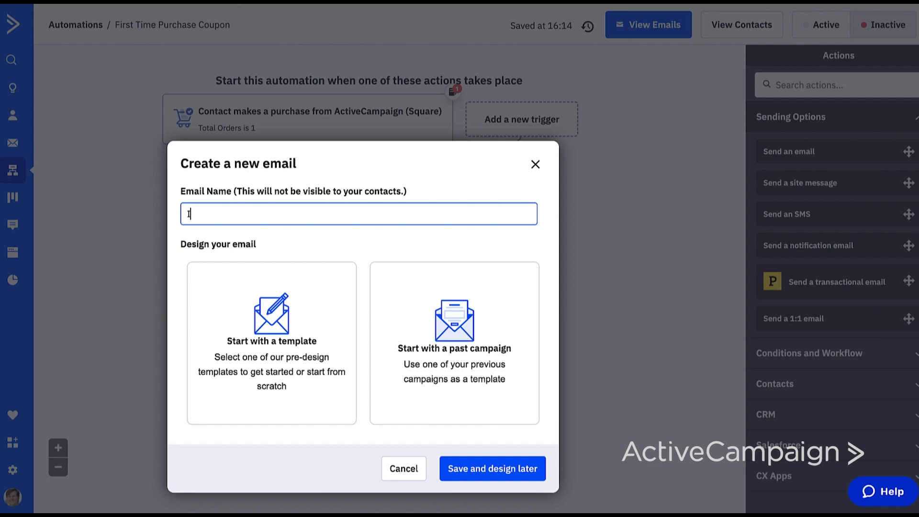
{"action": "left_click", "coordinate": [271, 343]}
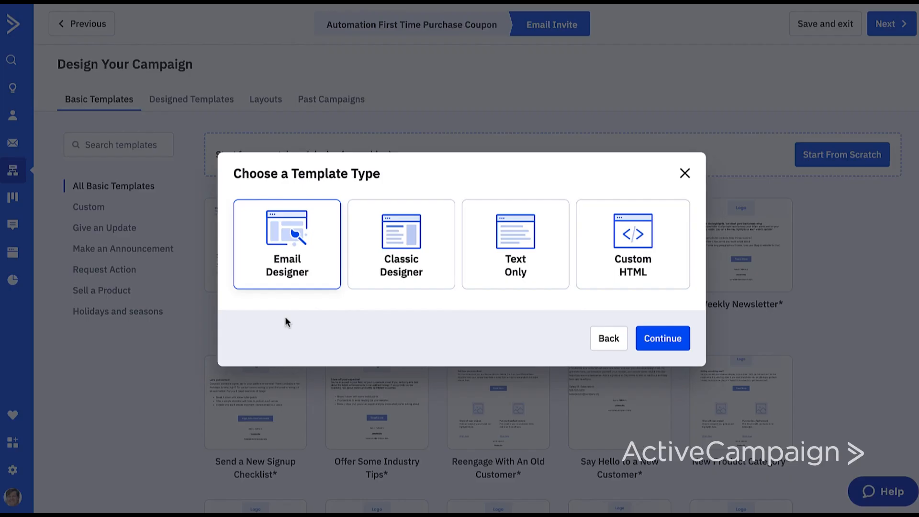
{"action": "left_click", "coordinate": [683, 173]}
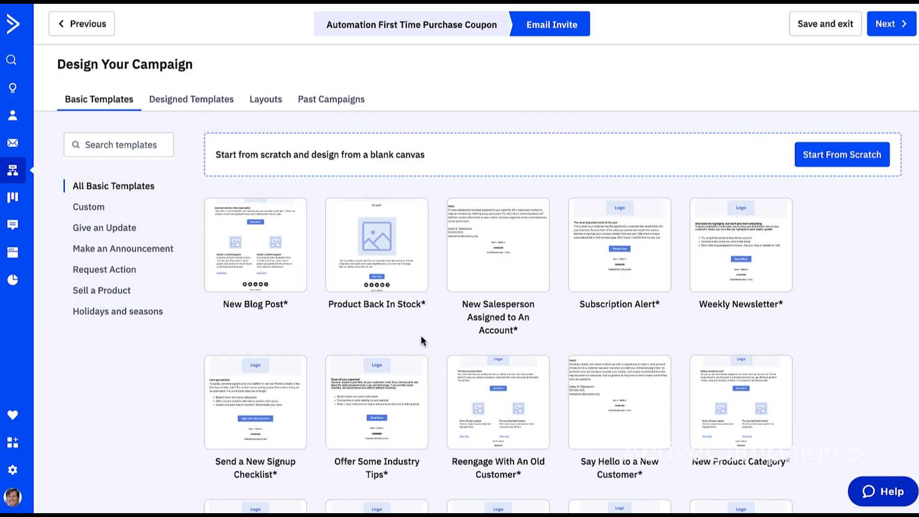
{"action": "scroll", "scroll_direction": "down", "scroll_amount": 3}
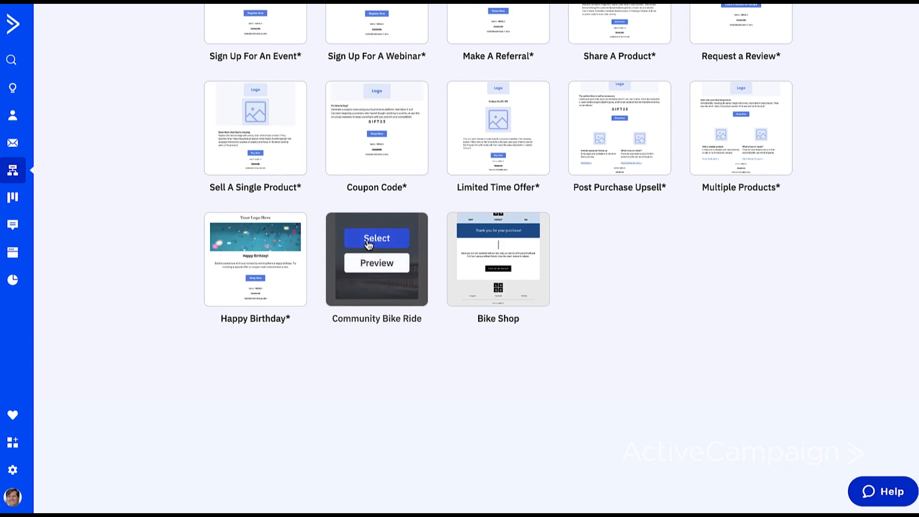
{"action": "left_click", "coordinate": [377, 239]}
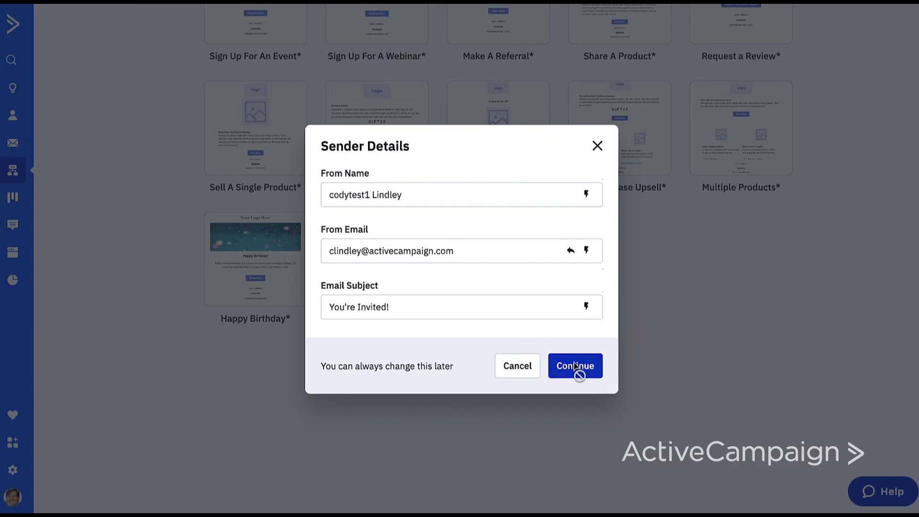
Set the subject 'You're Invited!', save the invite email and switch the automation to Active.
{"action": "left_click", "coordinate": [574, 365]}
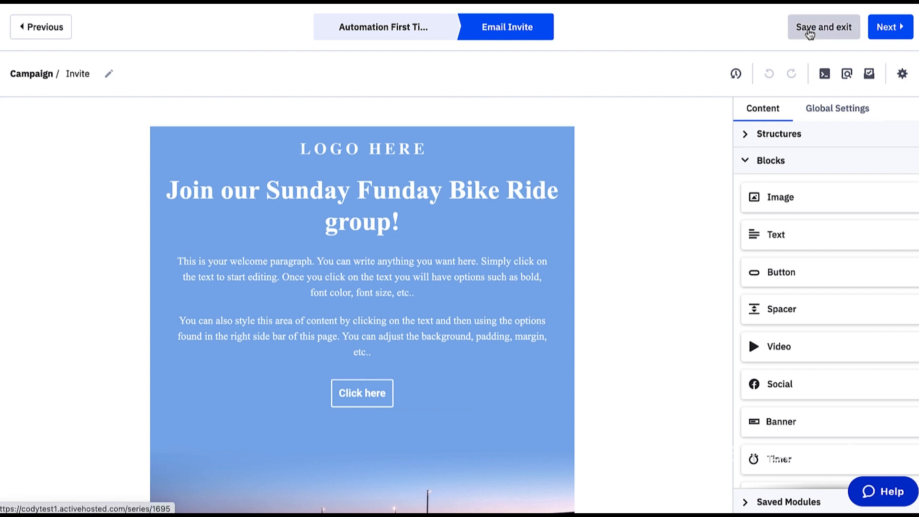
{"action": "left_click", "coordinate": [822, 27]}
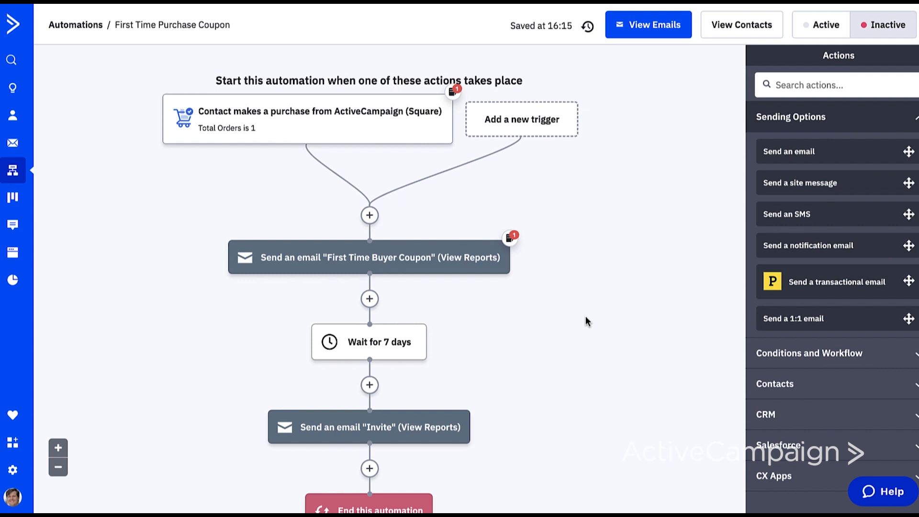
{"action": "left_click", "coordinate": [826, 25]}
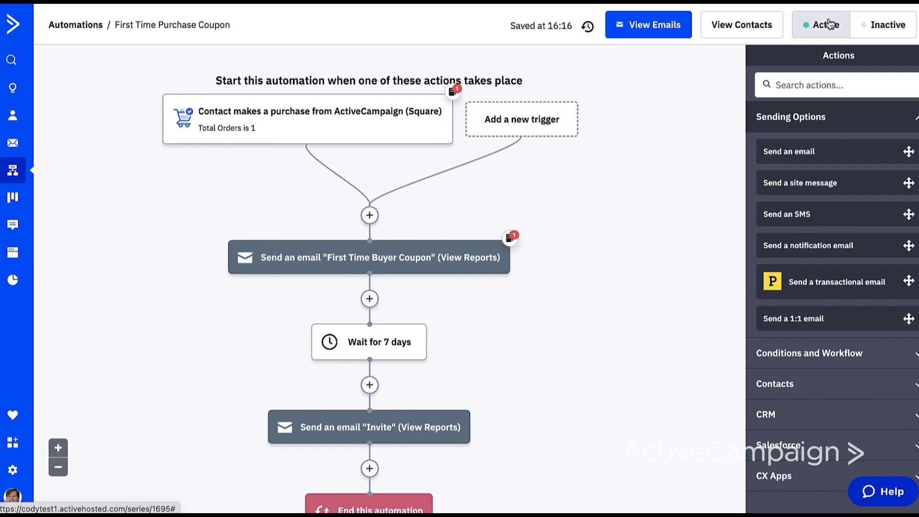